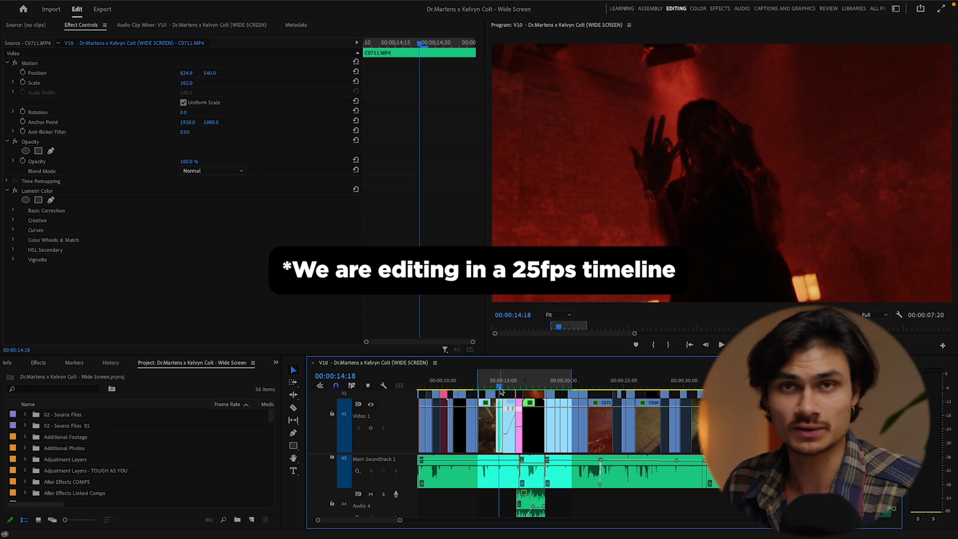
# - Open Nested Sequence 03 for editing from the timeline
pyautogui.click(535, 388)
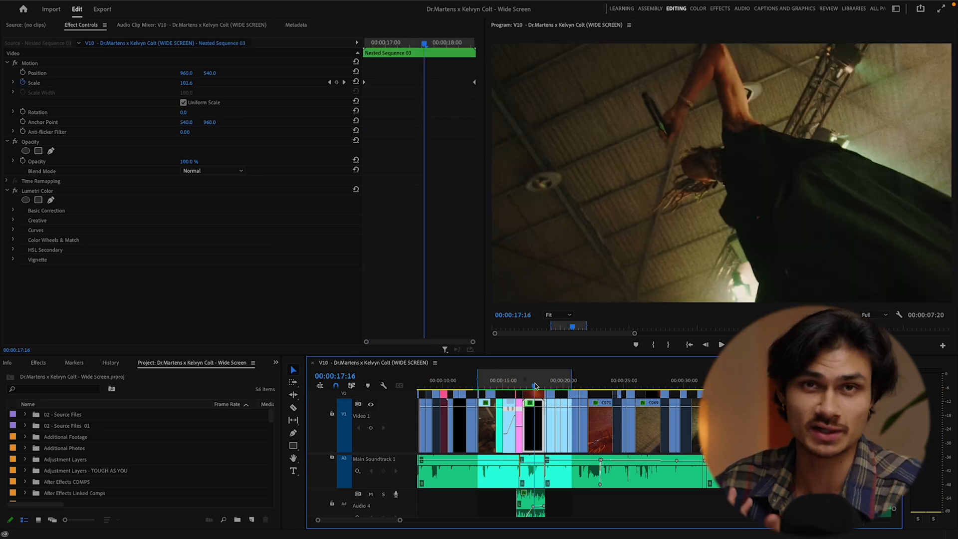
pyautogui.click(527, 385)
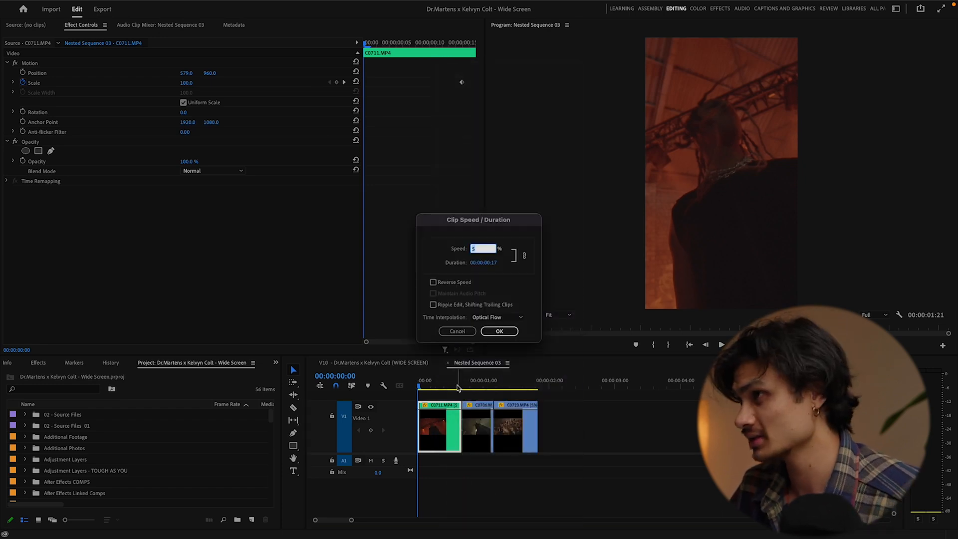
# - Apply the 5% speed change with Optical Flow to C0711, then start the same for C0706
pyautogui.write('8')
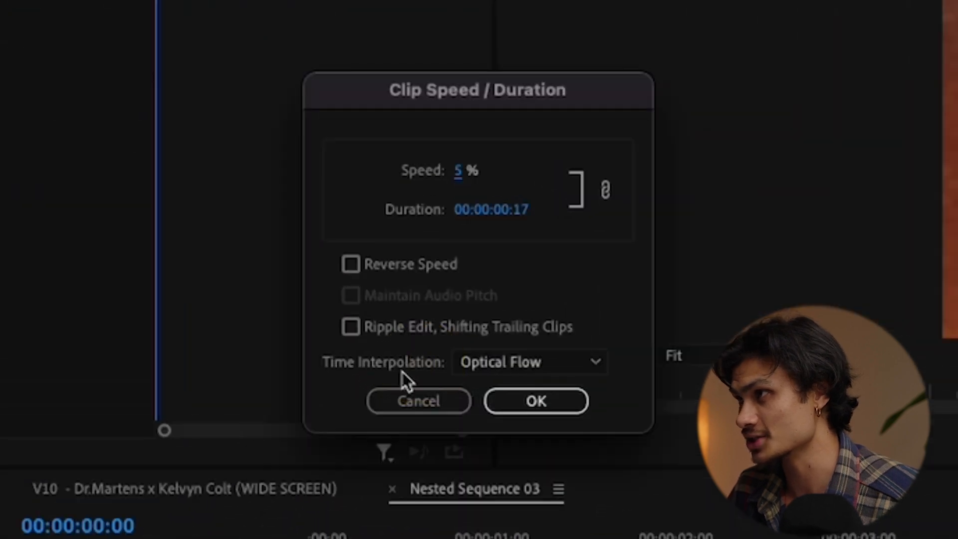
pyautogui.click(529, 362)
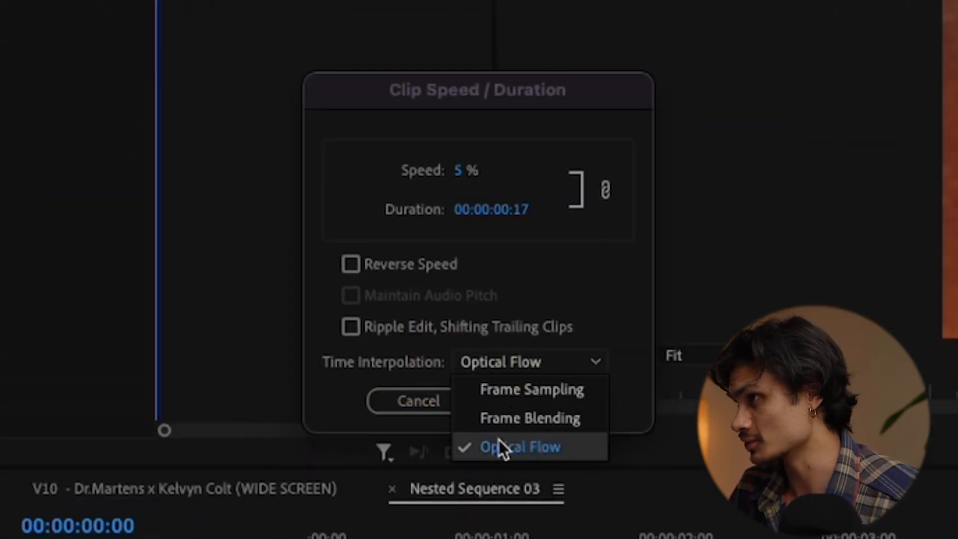
pyautogui.click(530, 389)
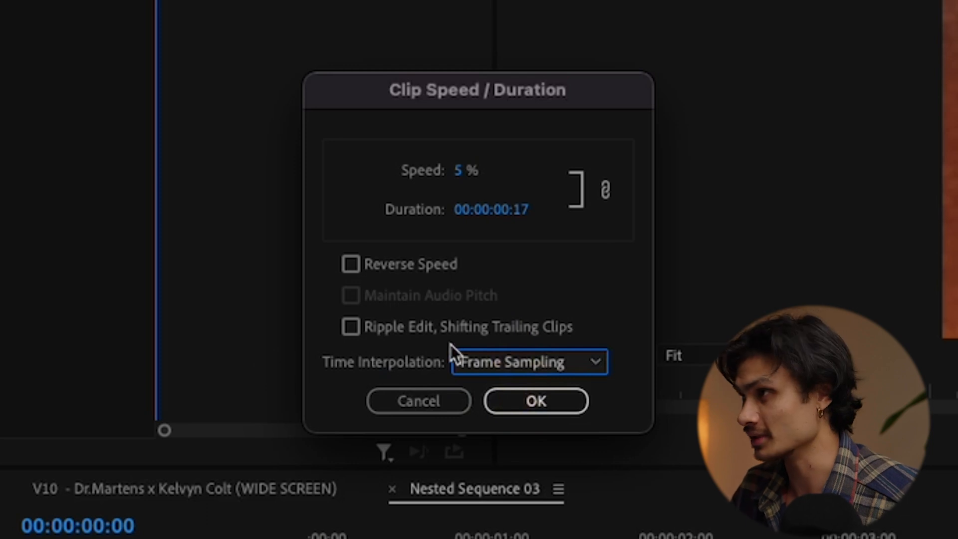
pyautogui.click(528, 361)
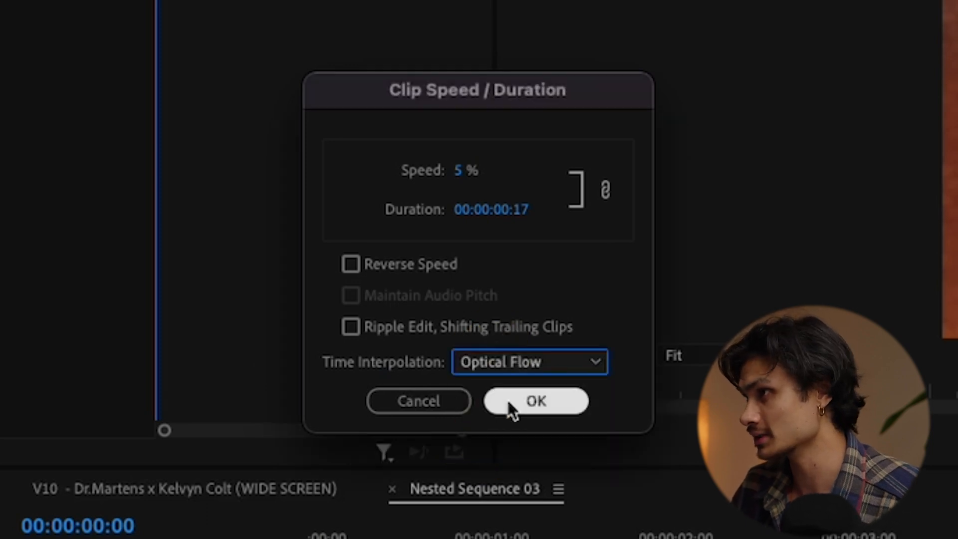
pyautogui.click(535, 401)
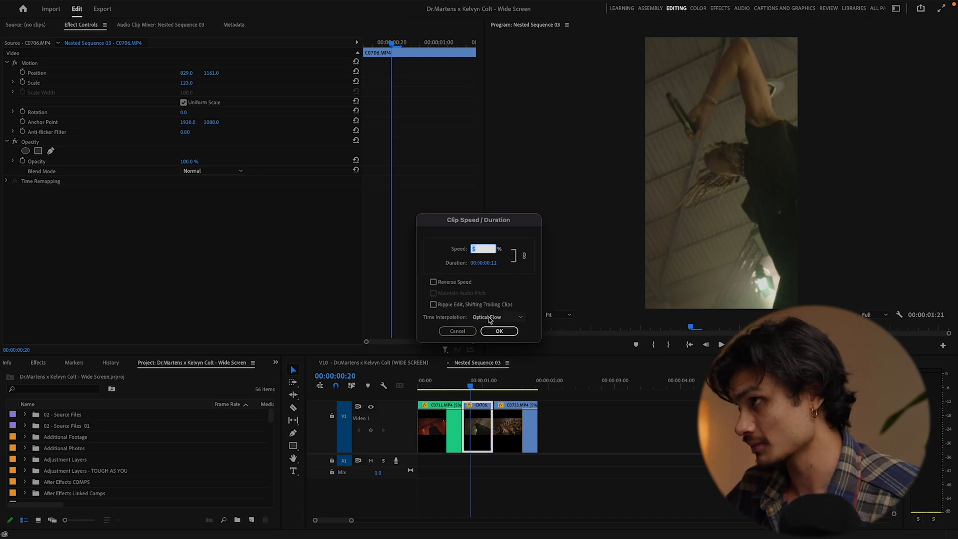
pyautogui.click(498, 330)
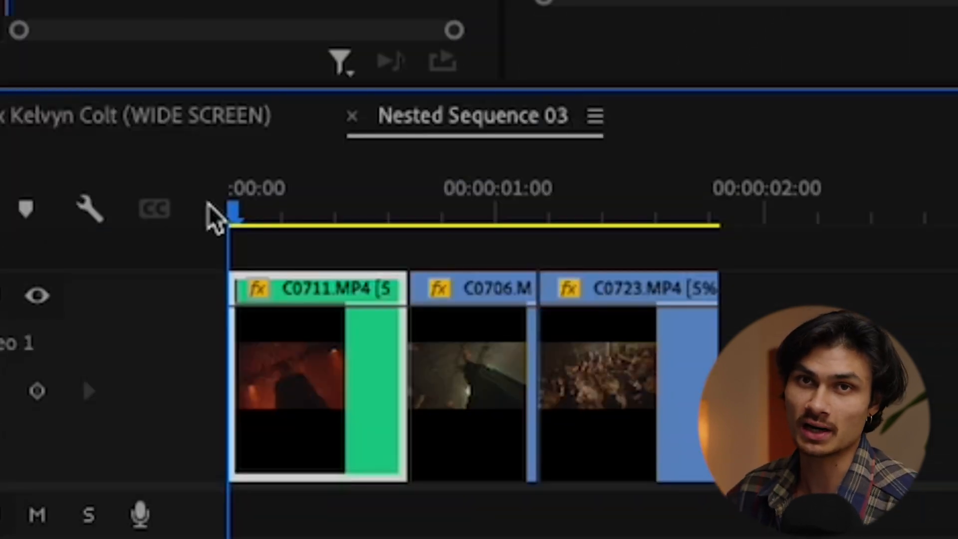
# - Move the playhead back to the start of Nested Sequence 03
pyautogui.click(527, 207)
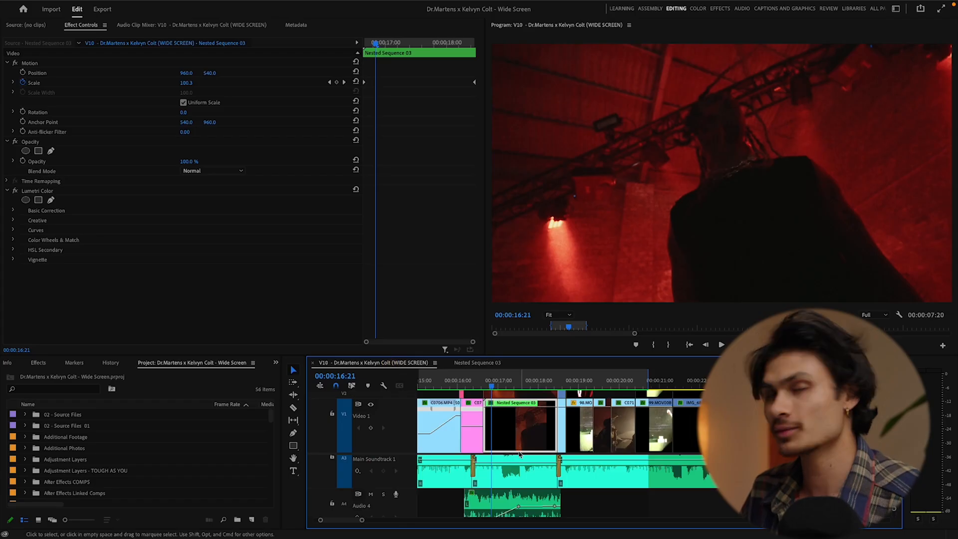
pyautogui.moveTo(517, 456)
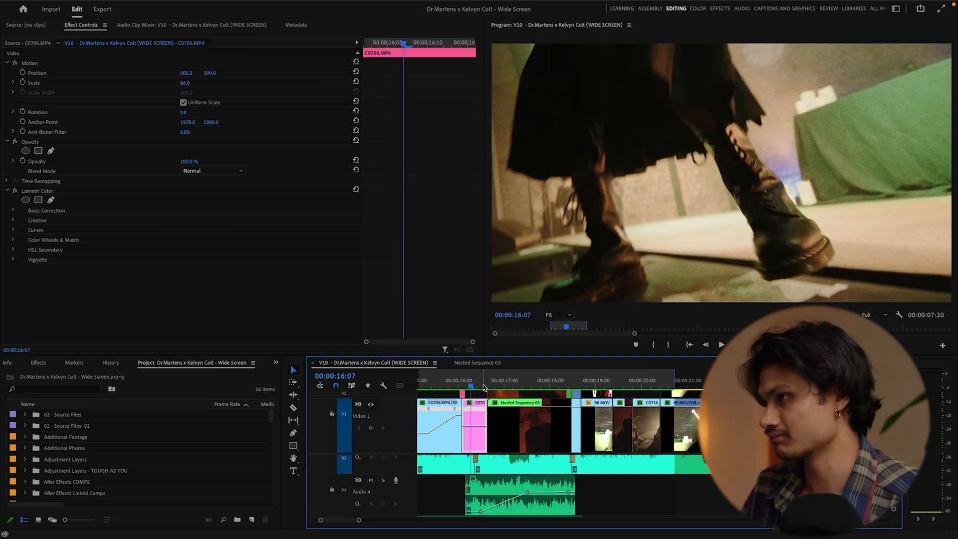
# - Select the Main Soundtrack section under the slow-motion shot for the Lowpass filter
pyautogui.click(483, 382)
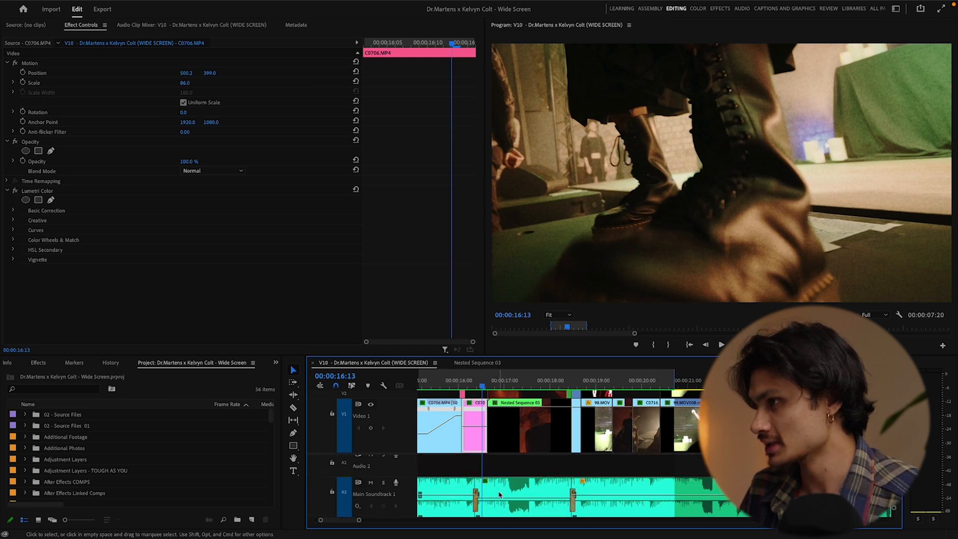
pyautogui.click(519, 483)
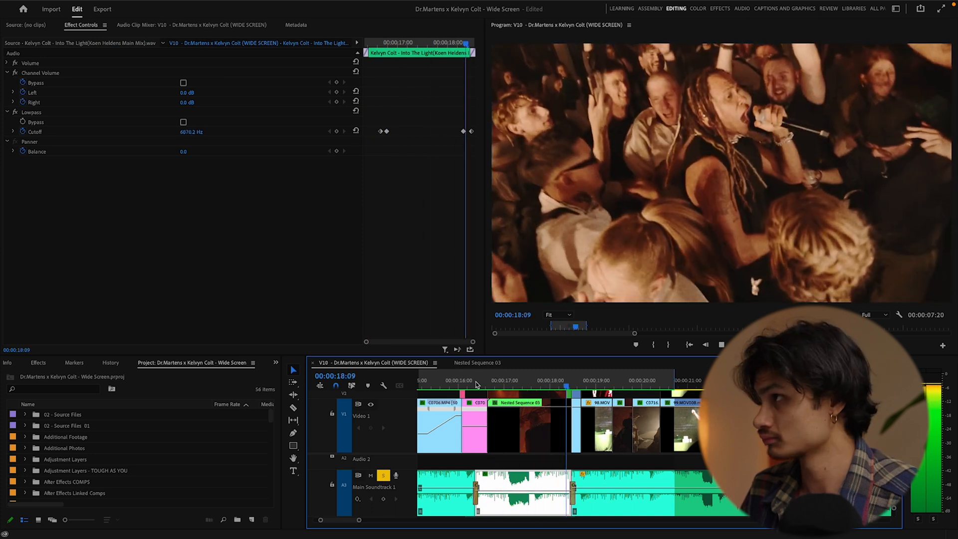
# - Check the Shell Shocked 3 sound effect and expand the tracks showing Nested Sequence 13 on V2
pyautogui.click(598, 425)
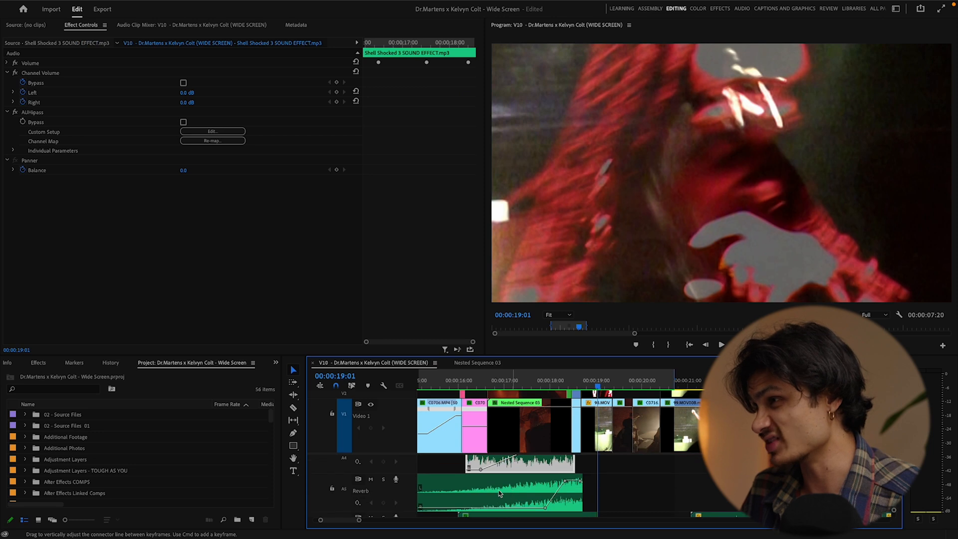
pyautogui.click(501, 501)
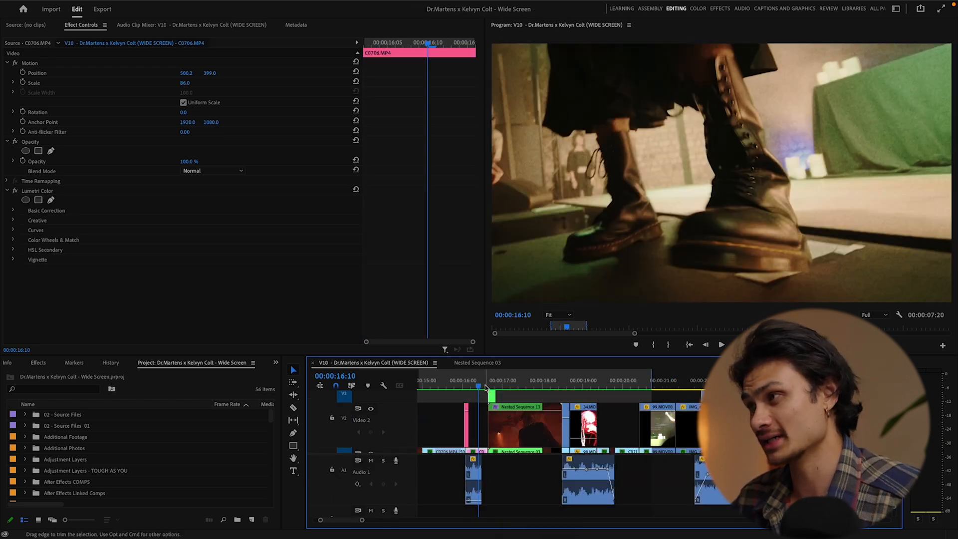
# - Select the Nested Sequence 13 clip at its start to receive the 180° directional blur
pyautogui.click(489, 412)
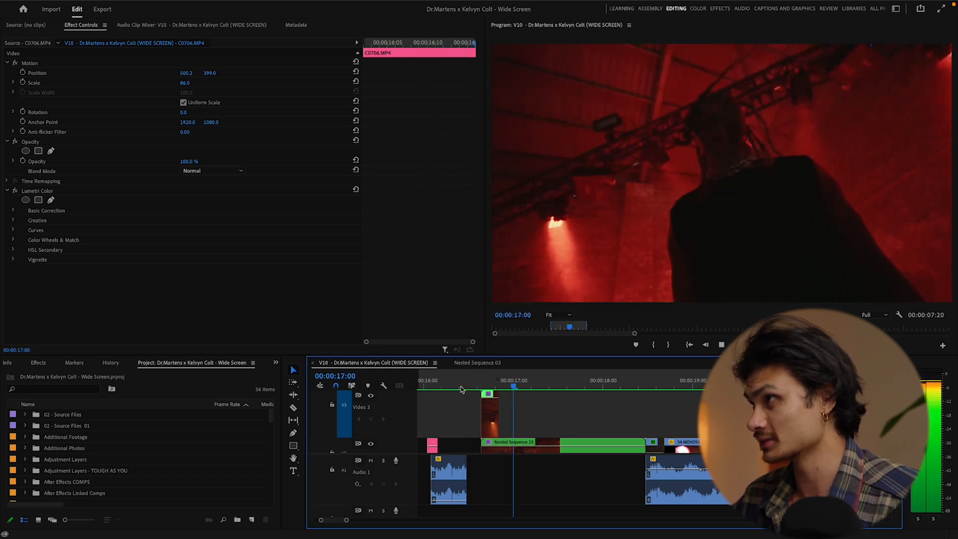
pyautogui.click(476, 380)
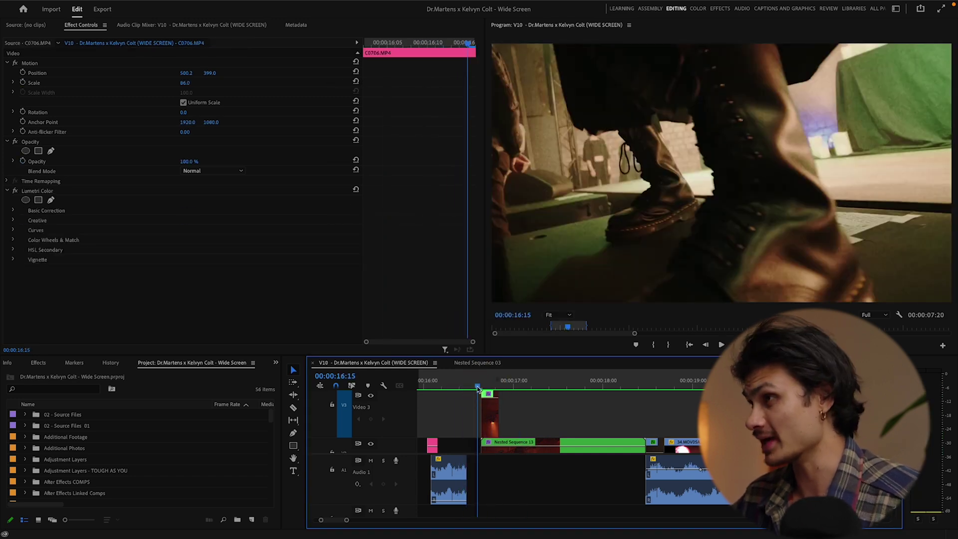
pyautogui.click(487, 394)
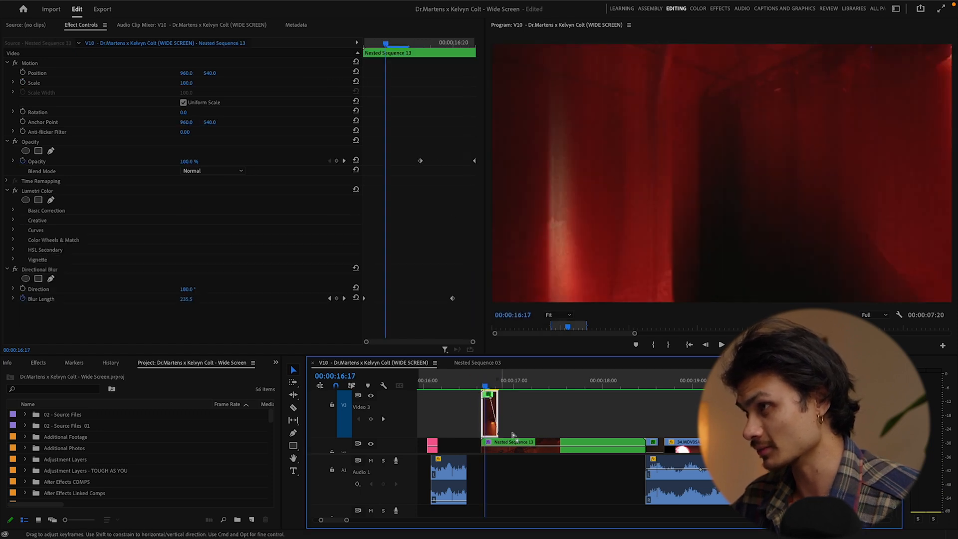
pyautogui.click(489, 394)
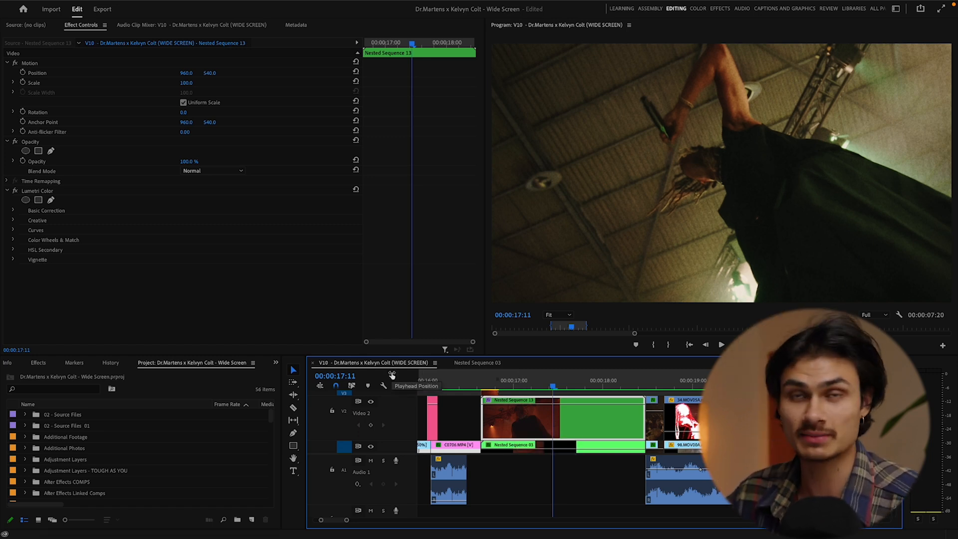
pyautogui.moveTo(399, 385)
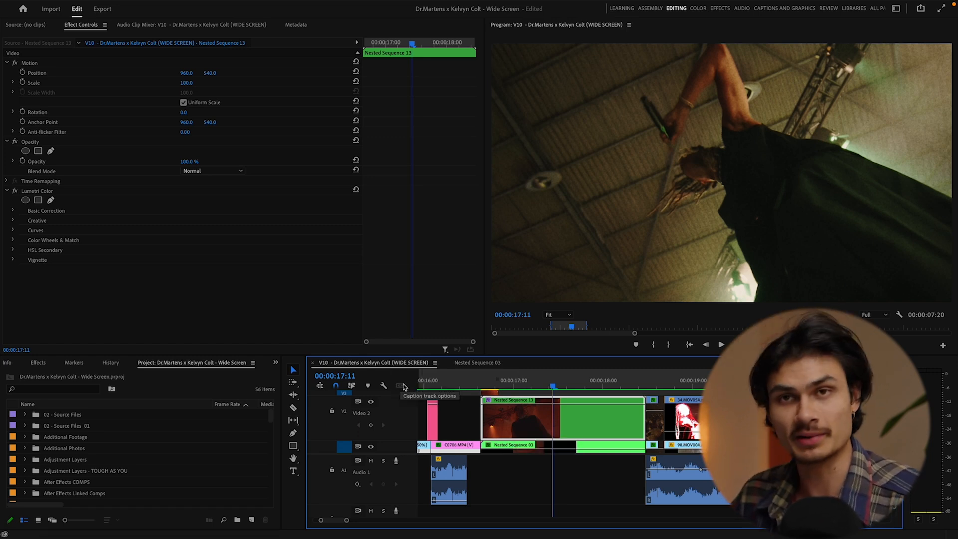